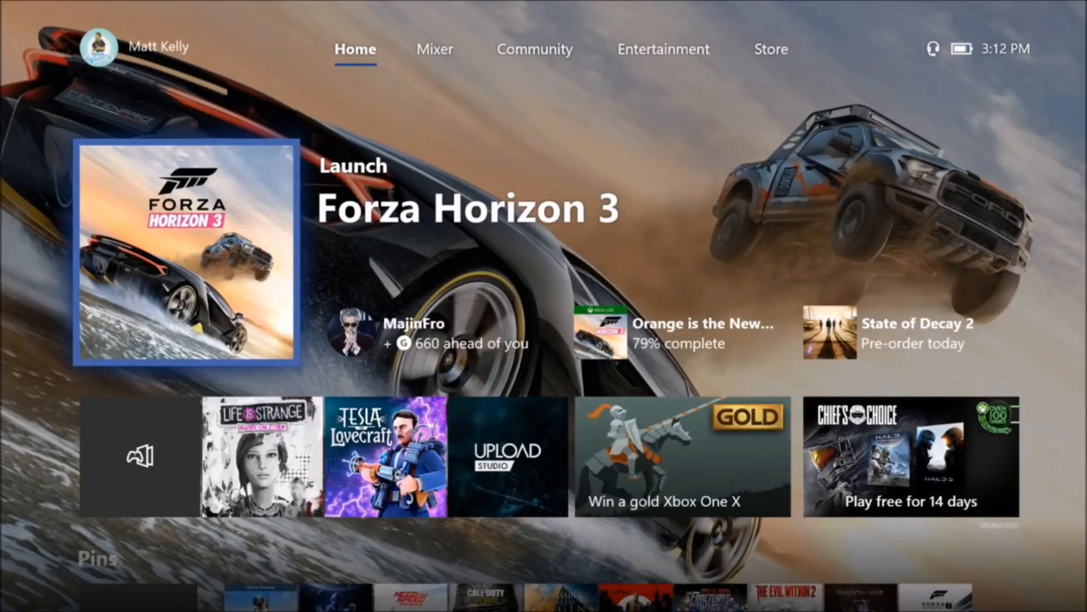
# - Bring up the Xbox guide over the home screen showing Forza Horizon 3
pyautogui.click(101, 47)
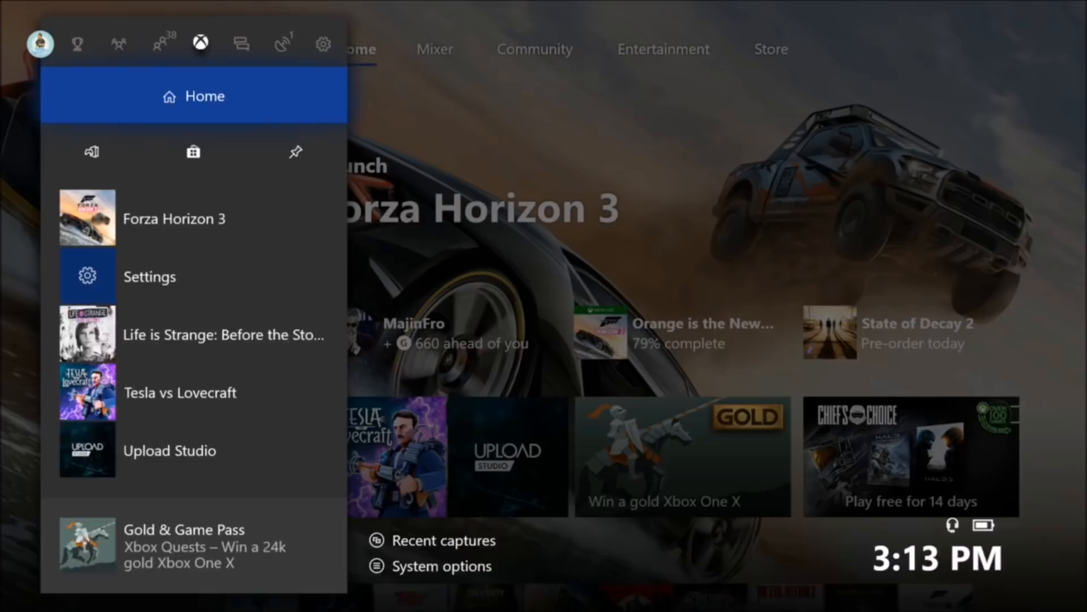
pyautogui.click(322, 42)
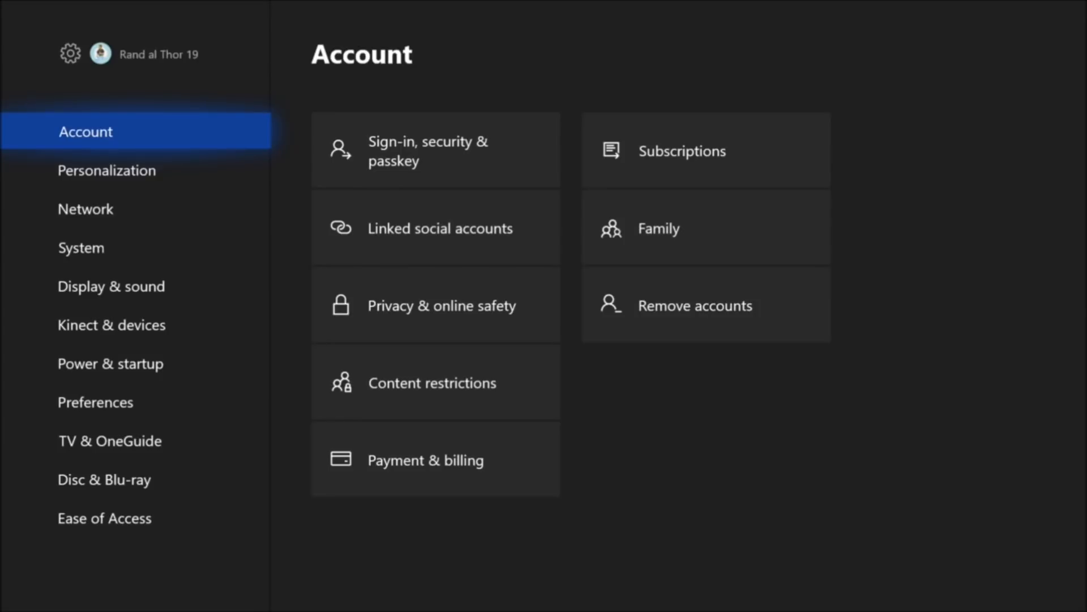
pyautogui.moveTo(435, 228)
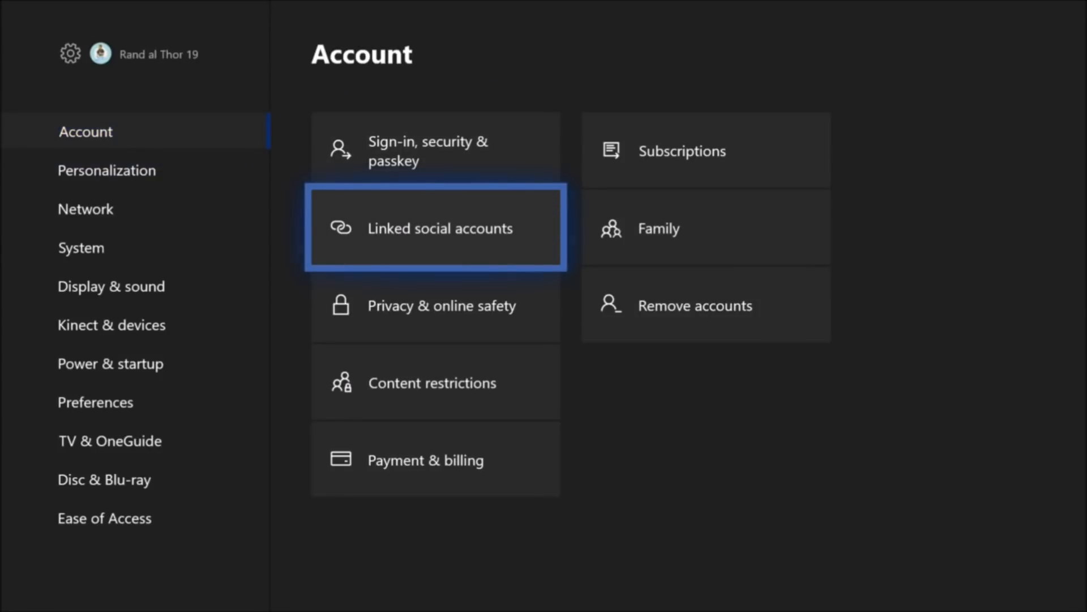
pyautogui.click(435, 227)
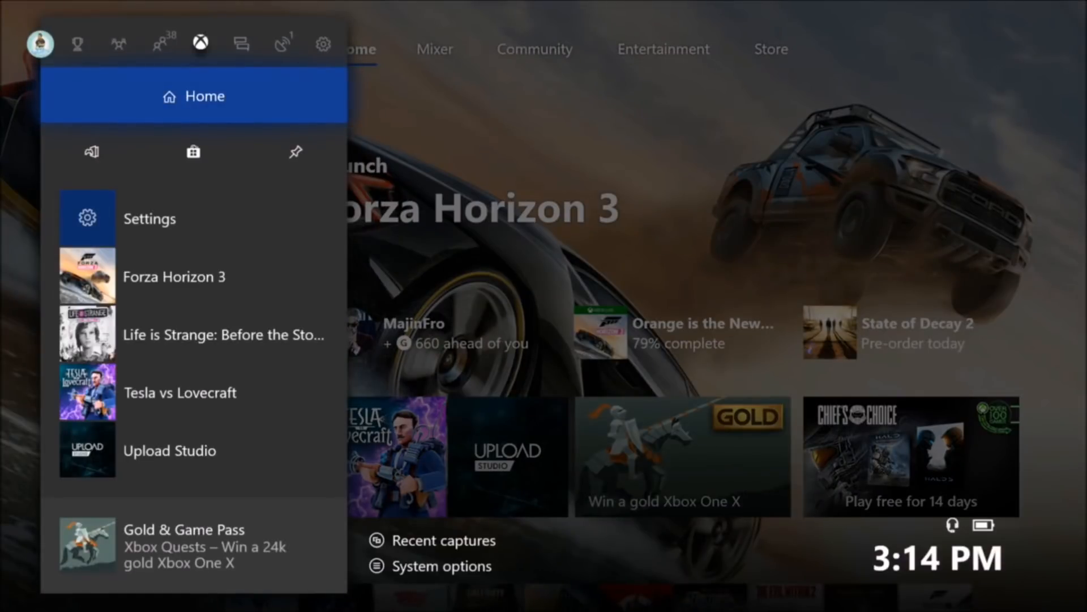
# - Move to the Broadcast & capture section of the guide and open Recent captures
pyautogui.click(240, 43)
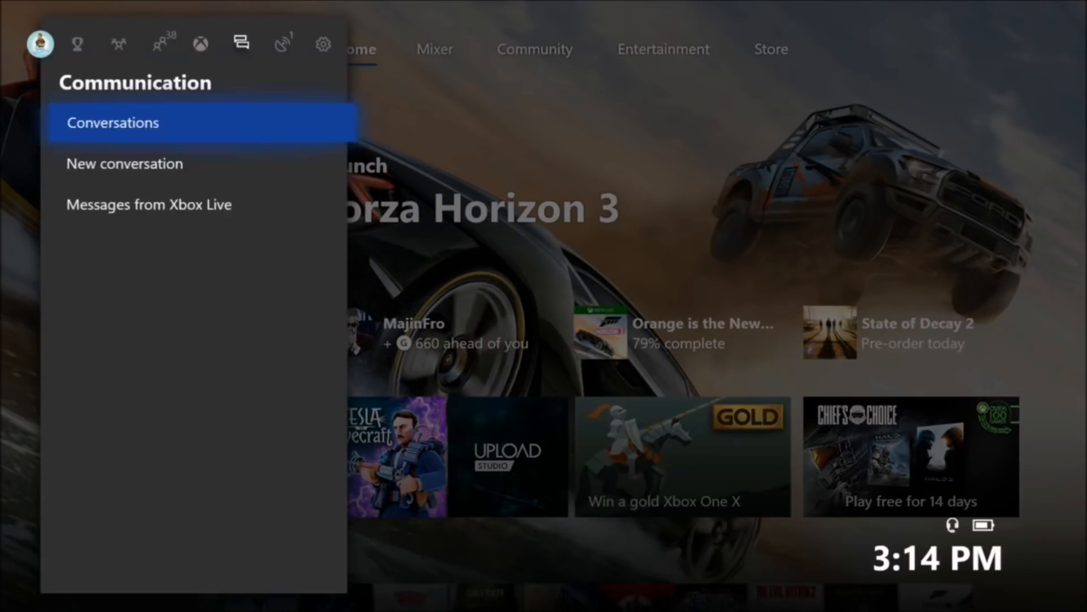
pyautogui.click(282, 43)
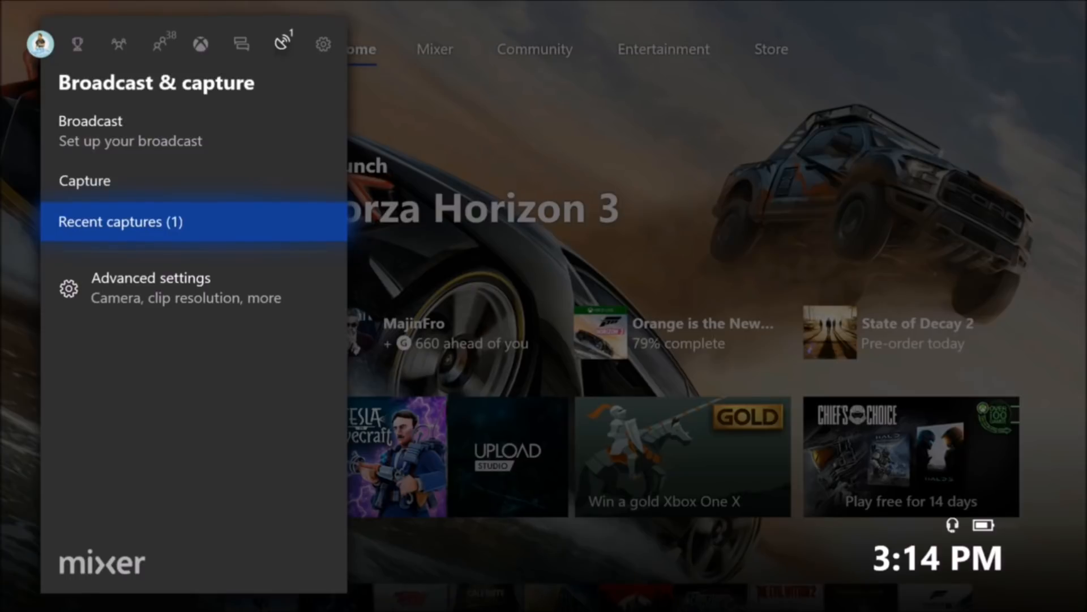
pyautogui.click(119, 221)
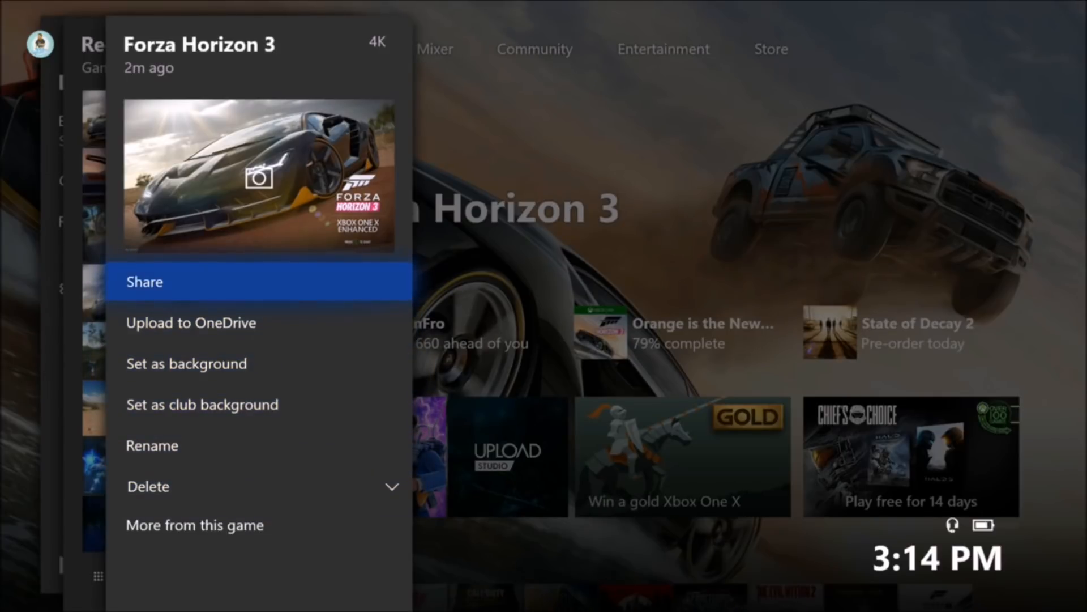
# - Share the Forza Horizon 3 screenshot to Twitter with #ForzaHorizon3 #XboxShare prefilled
pyautogui.click(145, 281)
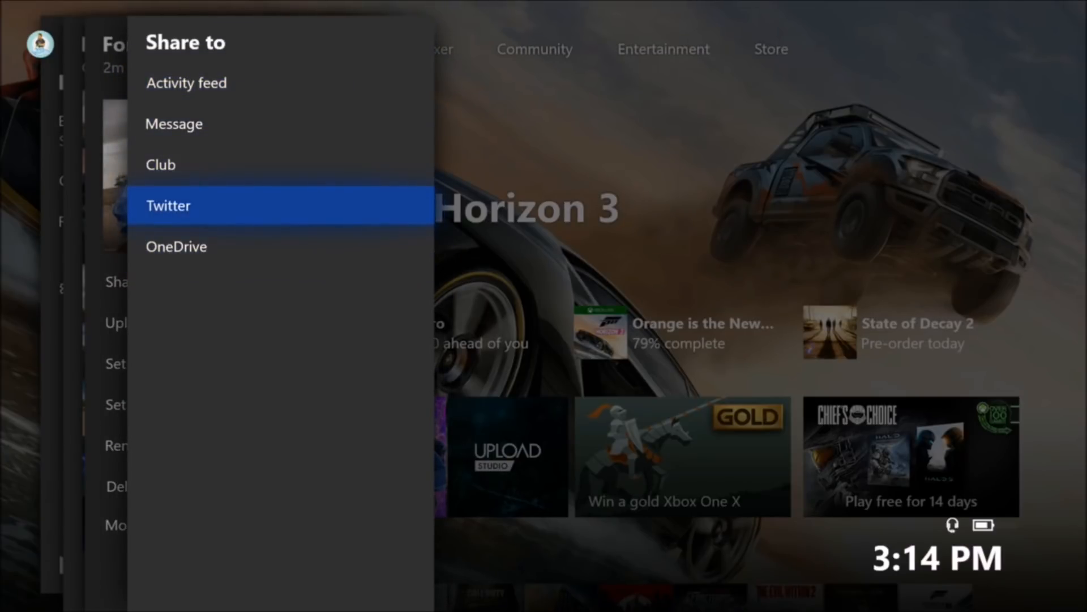
pyautogui.click(279, 205)
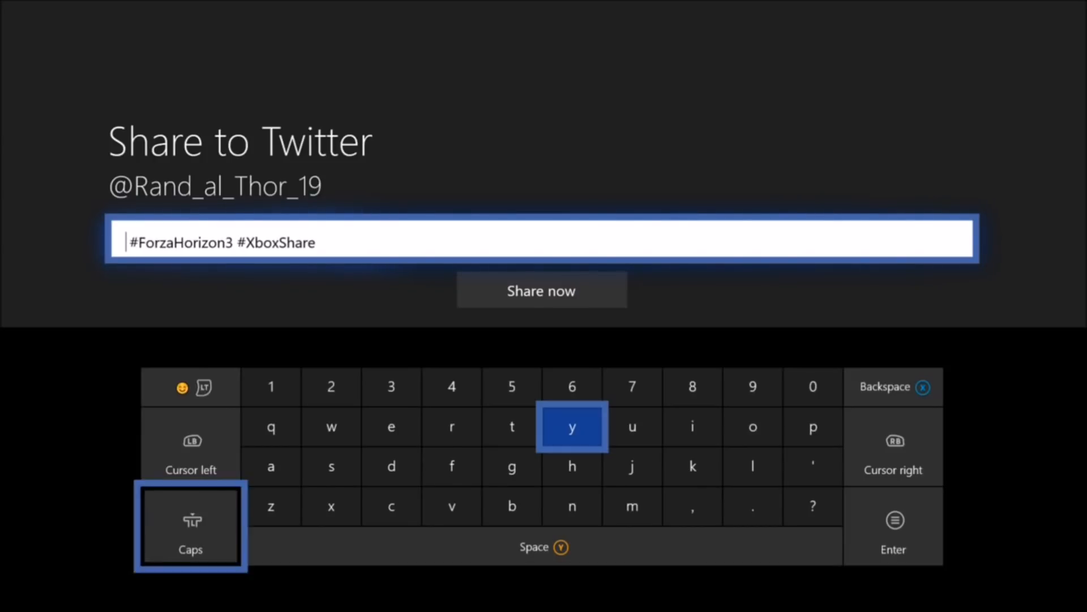
# - Caption the screenshot 'Love this game!!' before the hashtags and share it now
pyautogui.click(751, 466)
pyautogui.write('Love this ')
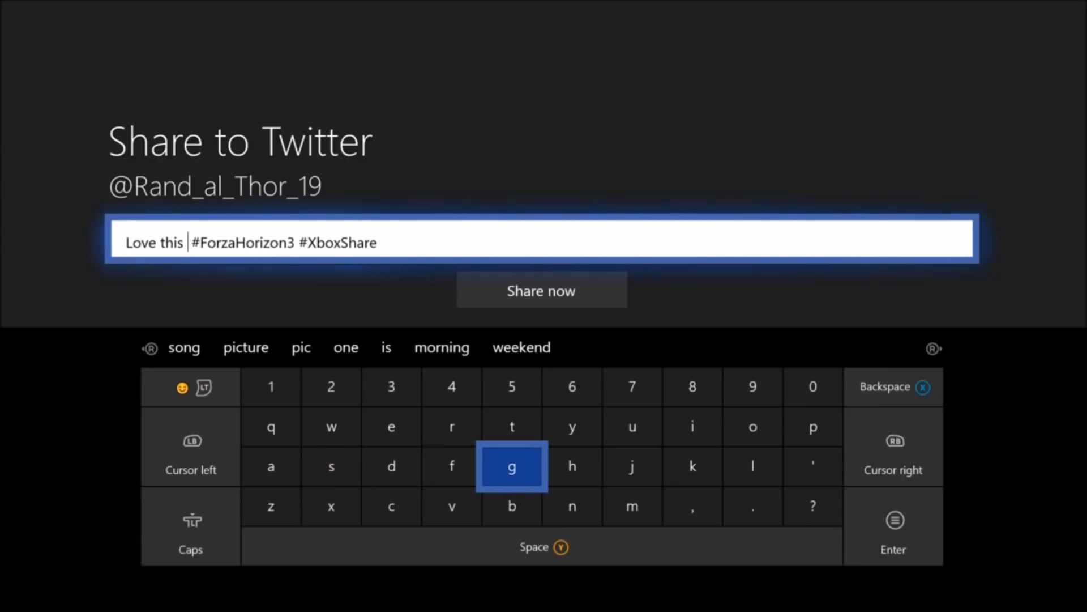
pyautogui.click(512, 466)
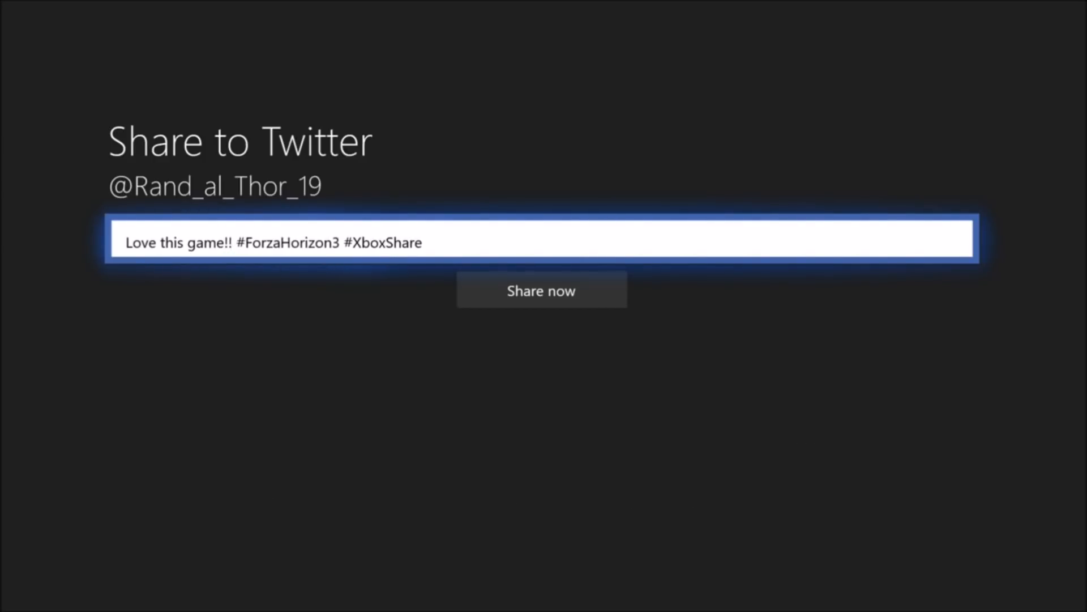
pyautogui.click(541, 290)
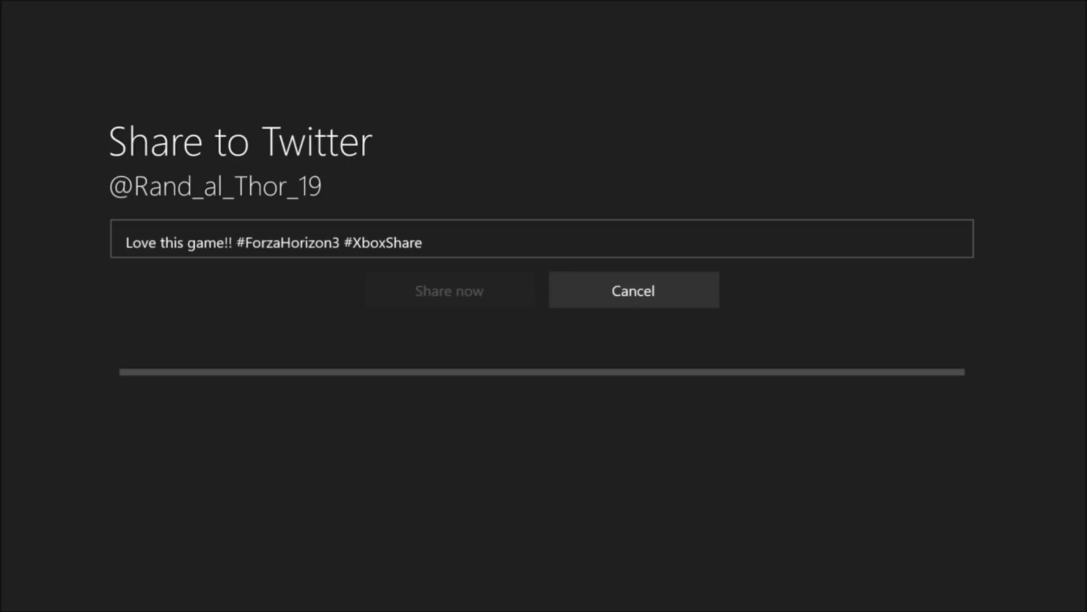
# - Go back after the share finishes and pick another Forza Horizon 3 capture from Recent captures
pyautogui.click(449, 290)
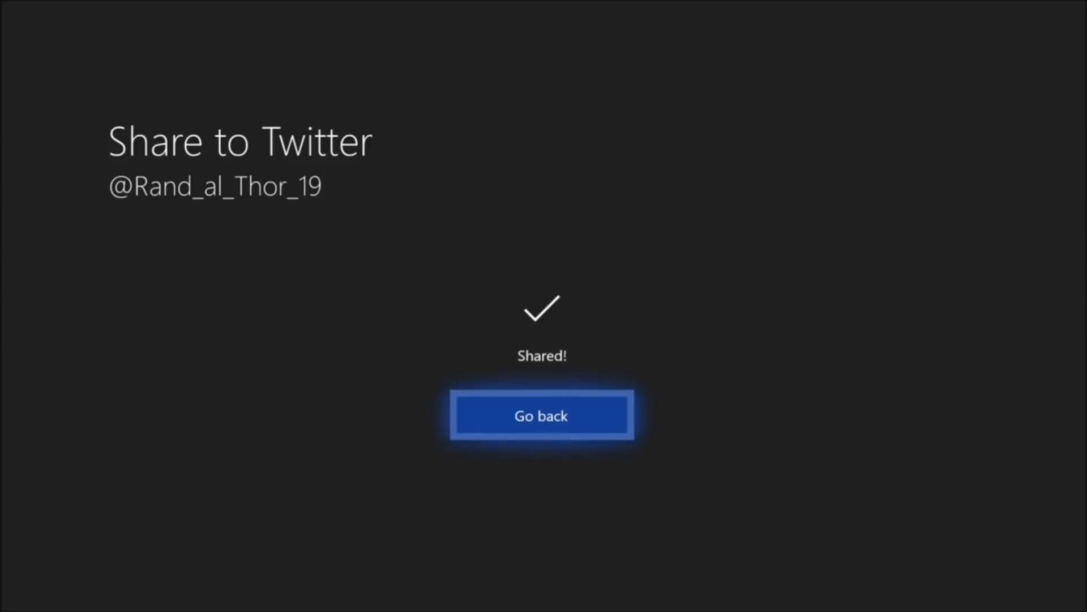
pyautogui.click(540, 415)
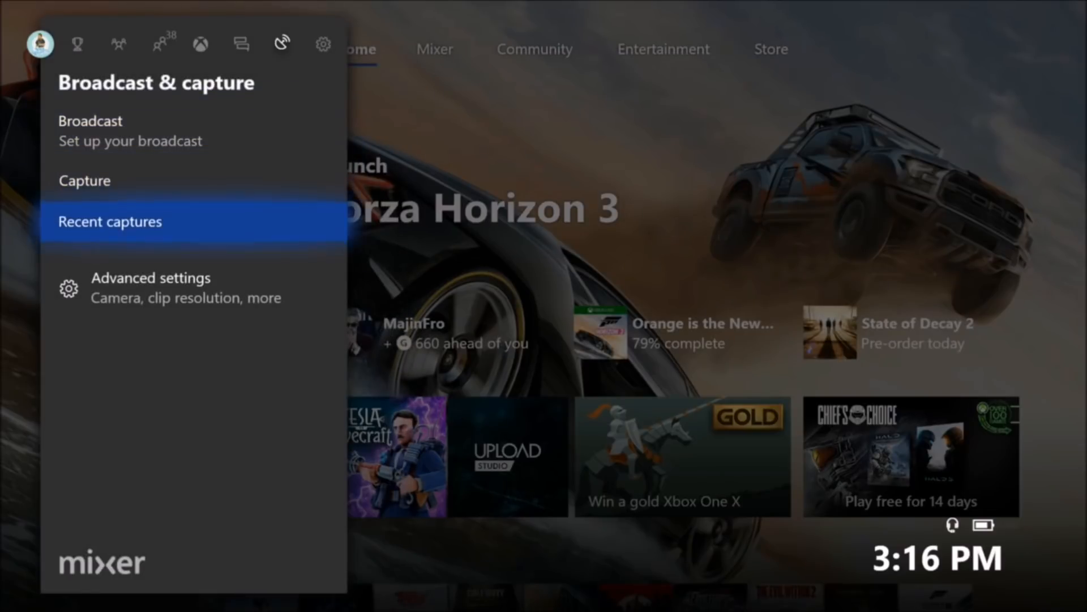
pyautogui.click(109, 221)
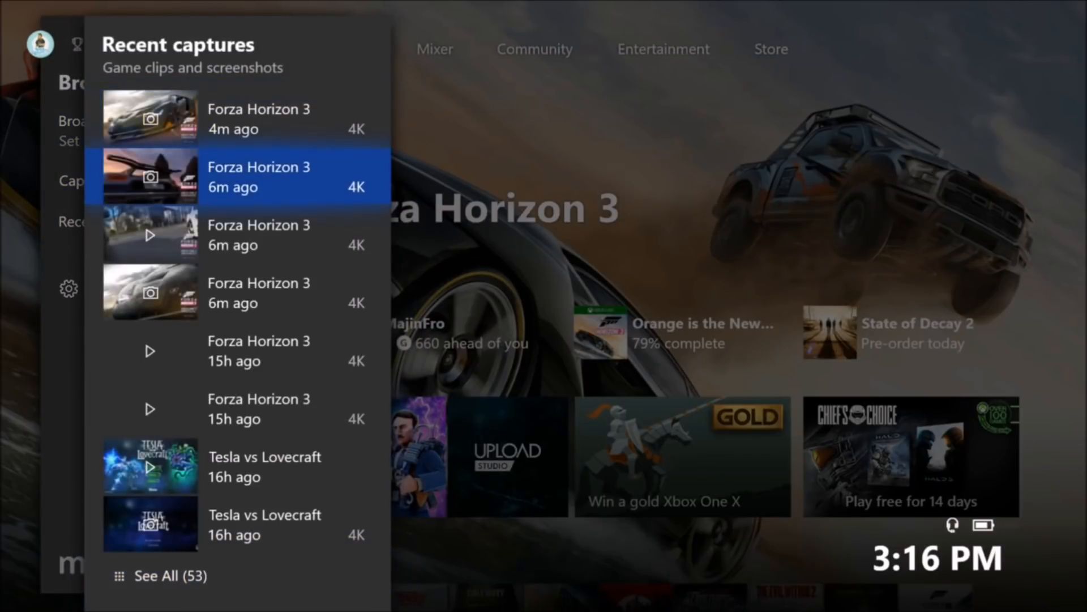
pyautogui.click(235, 176)
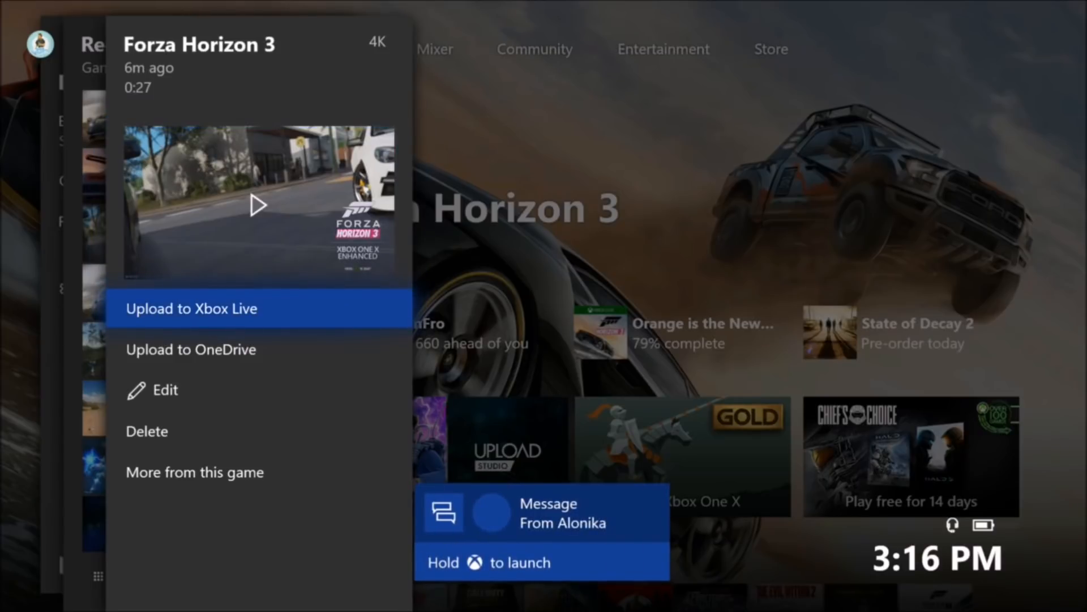
# - Upload the 27-second Forza Horizon 3 clip to Xbox Live
pyautogui.click(192, 308)
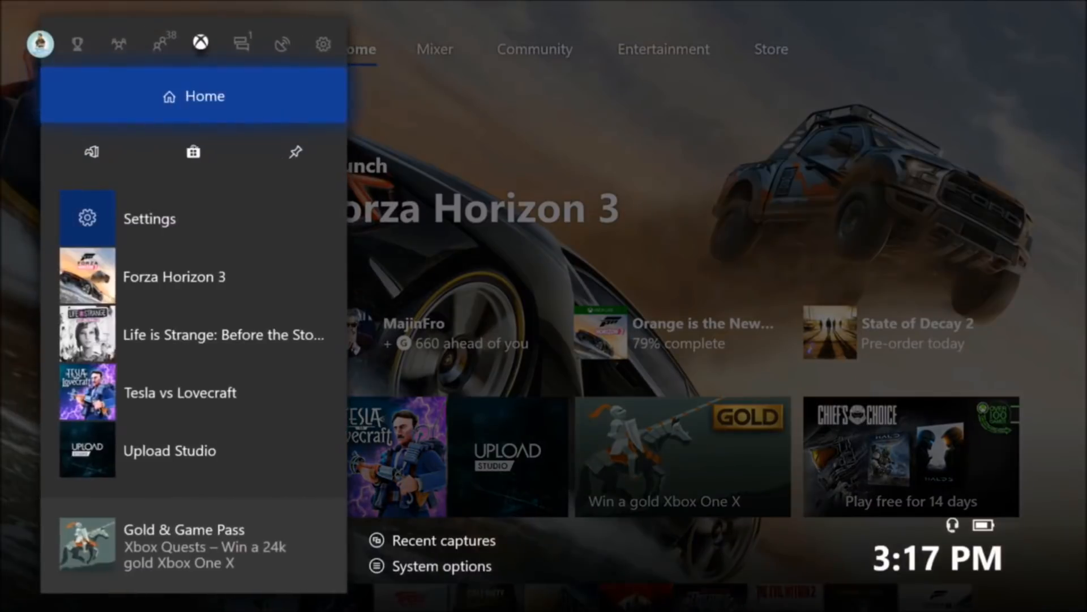
# - Pick the Forza Horizon 3 clip from Recent captures and share it to Twitter
pyautogui.click(281, 43)
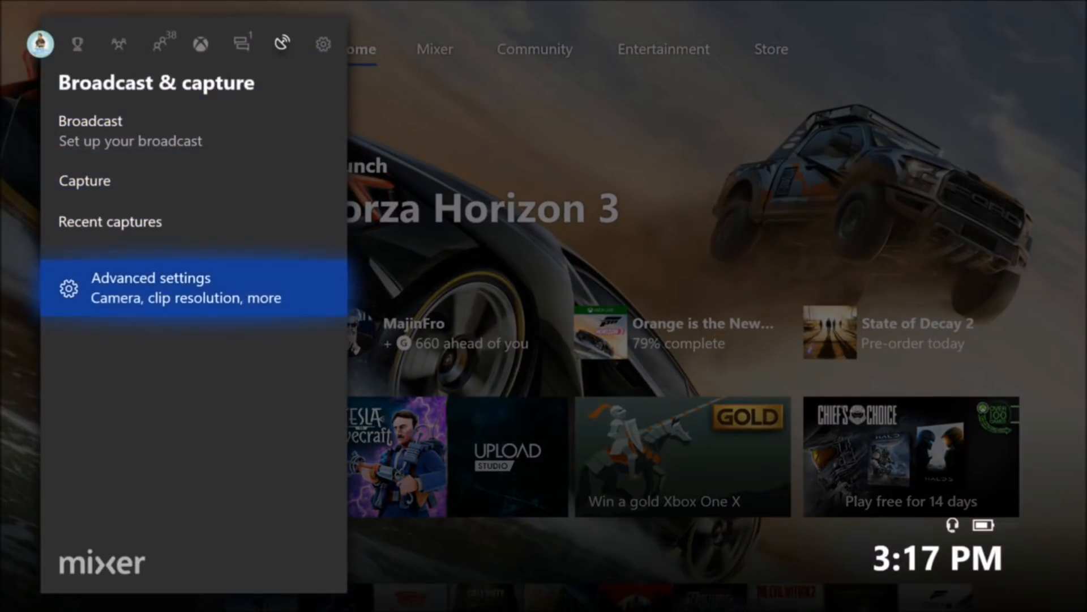
pyautogui.click(110, 222)
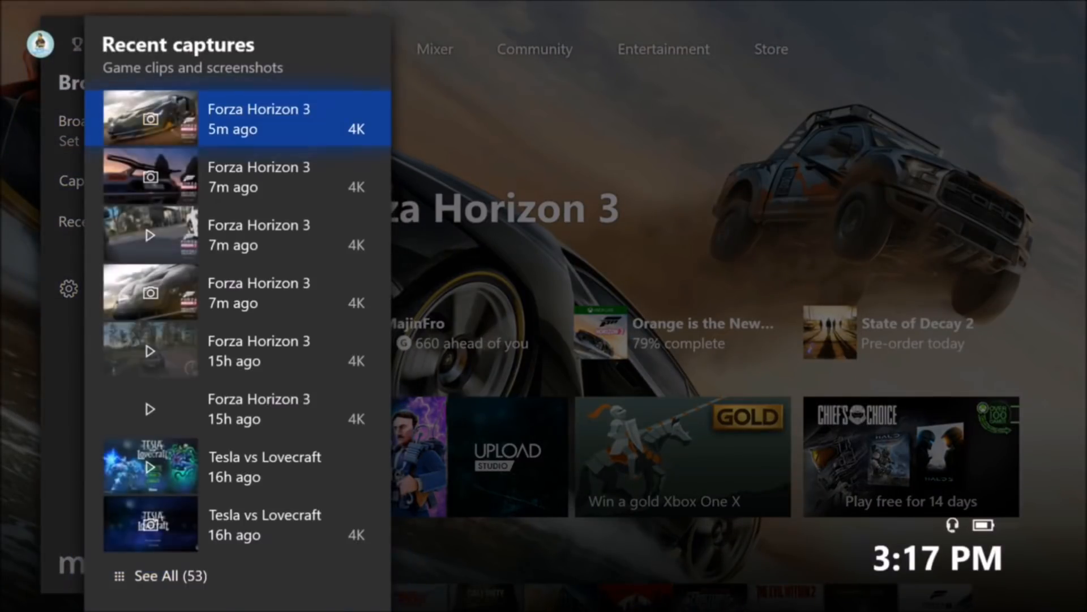
pyautogui.click(258, 177)
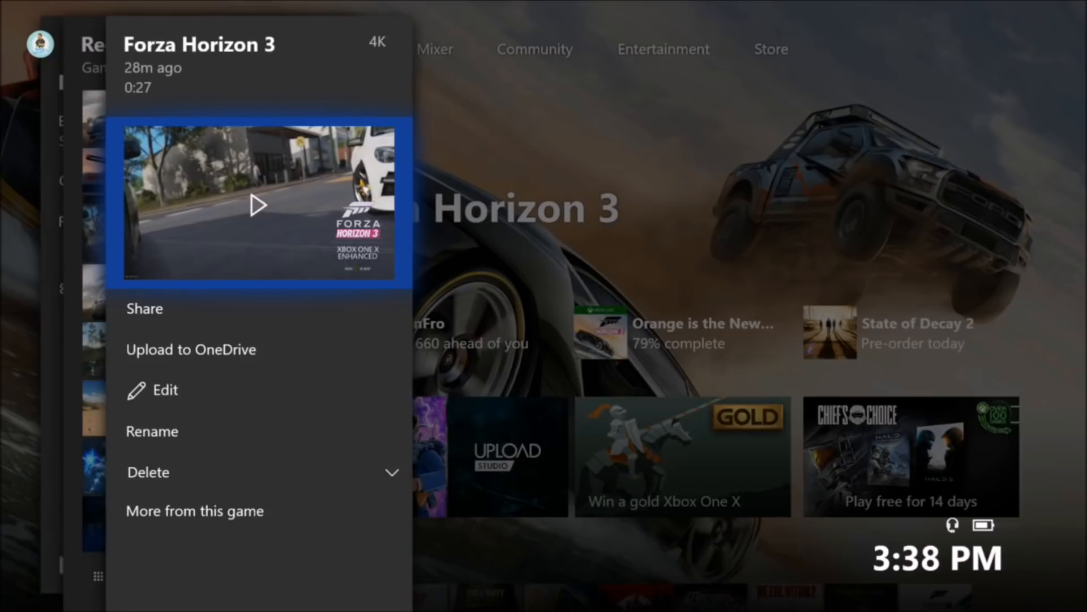
pyautogui.click(144, 309)
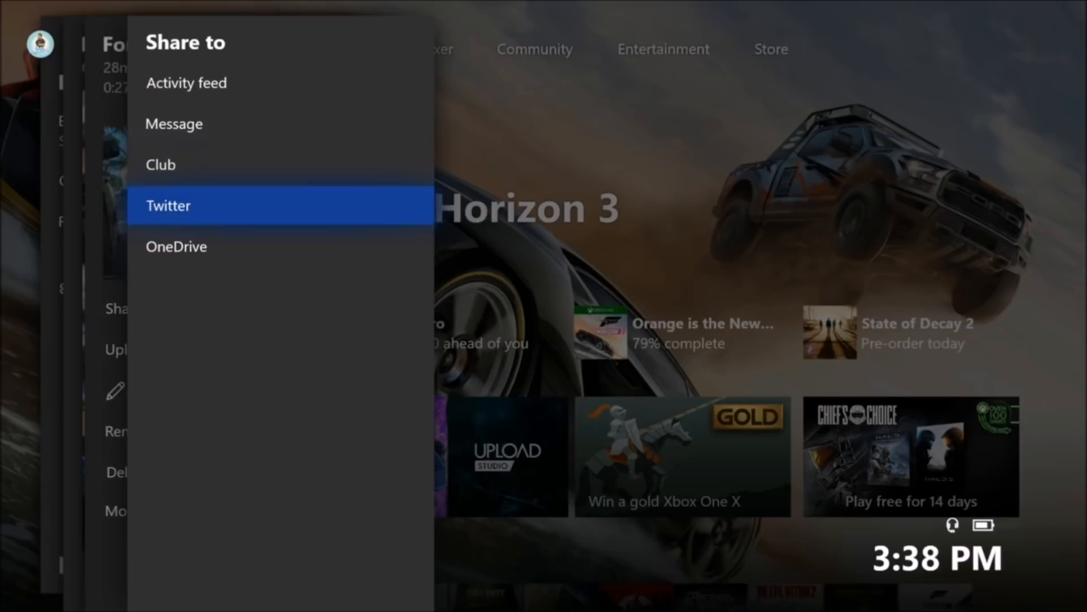
pyautogui.click(168, 205)
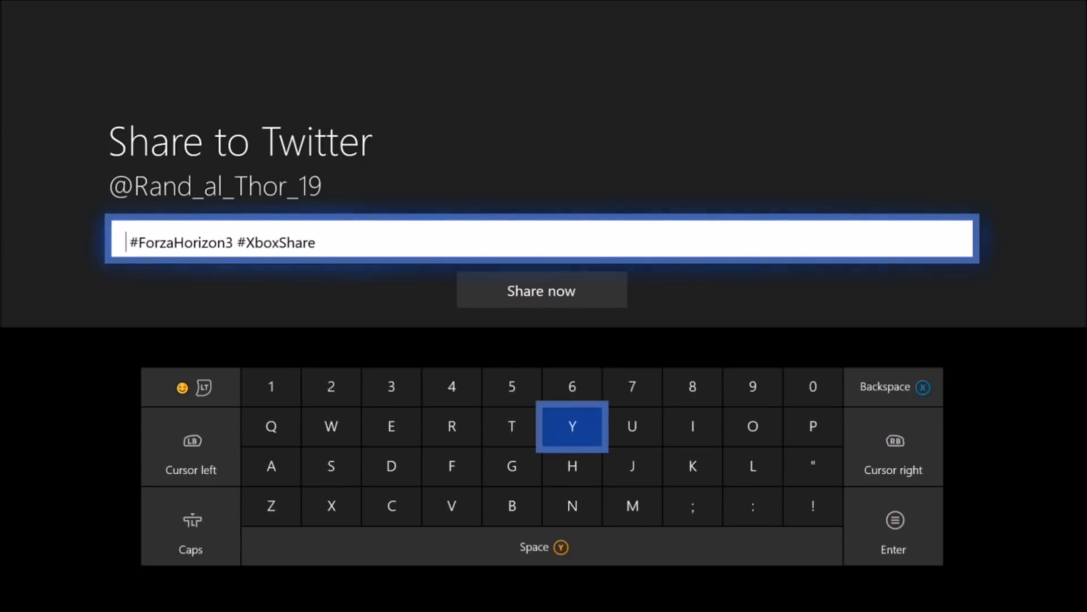
# - Enter the caption 'Long Live The King!!' ahead of the hashtags
pyautogui.click(753, 466)
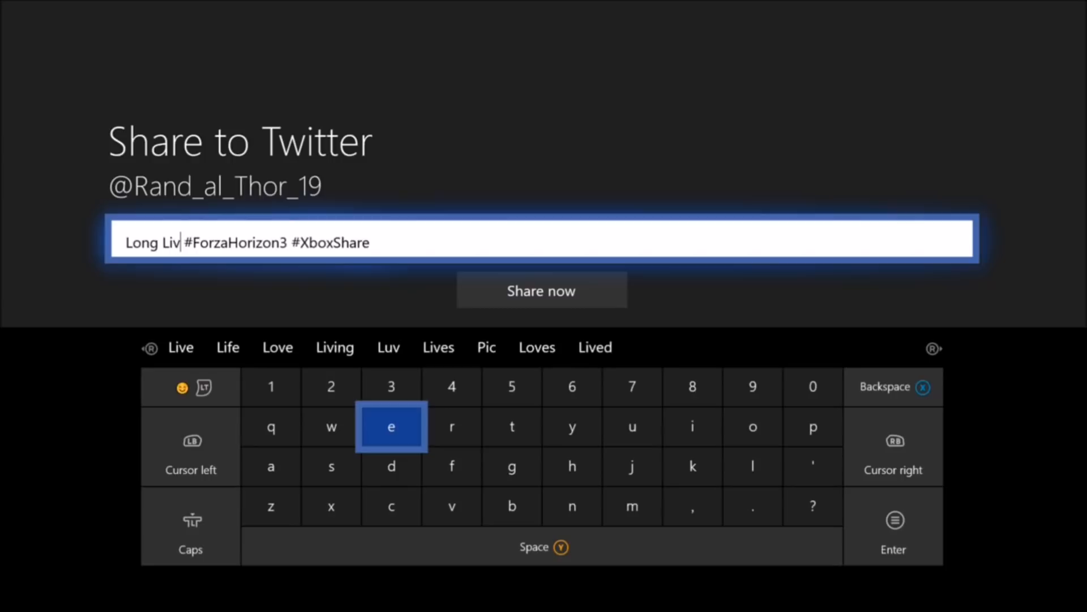
pyautogui.click(572, 466)
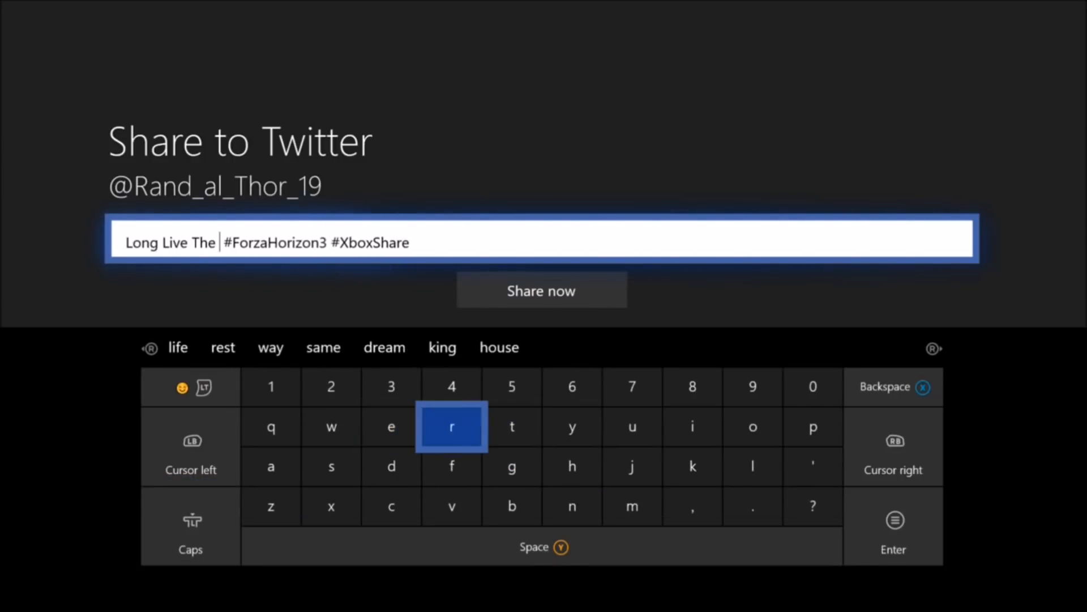
pyautogui.click(692, 426)
pyautogui.write(' King')
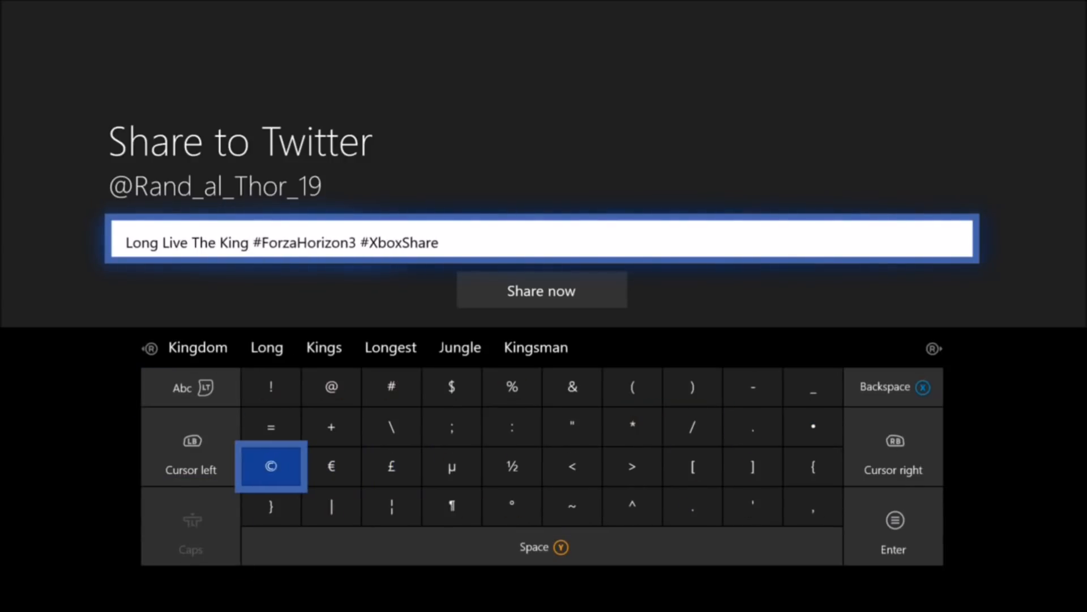
pyautogui.click(271, 386)
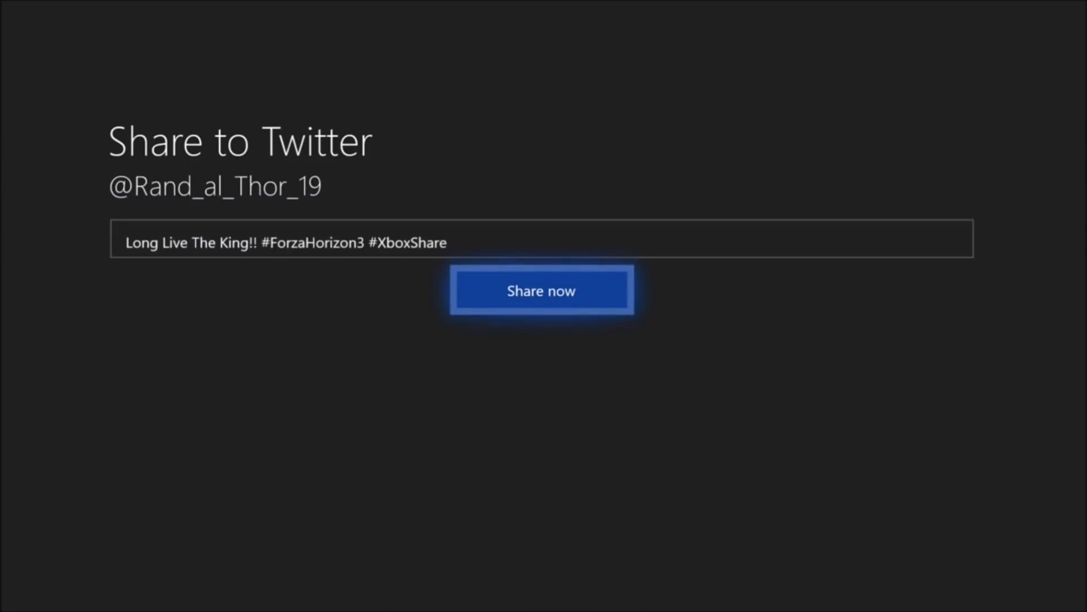
pyautogui.click(541, 290)
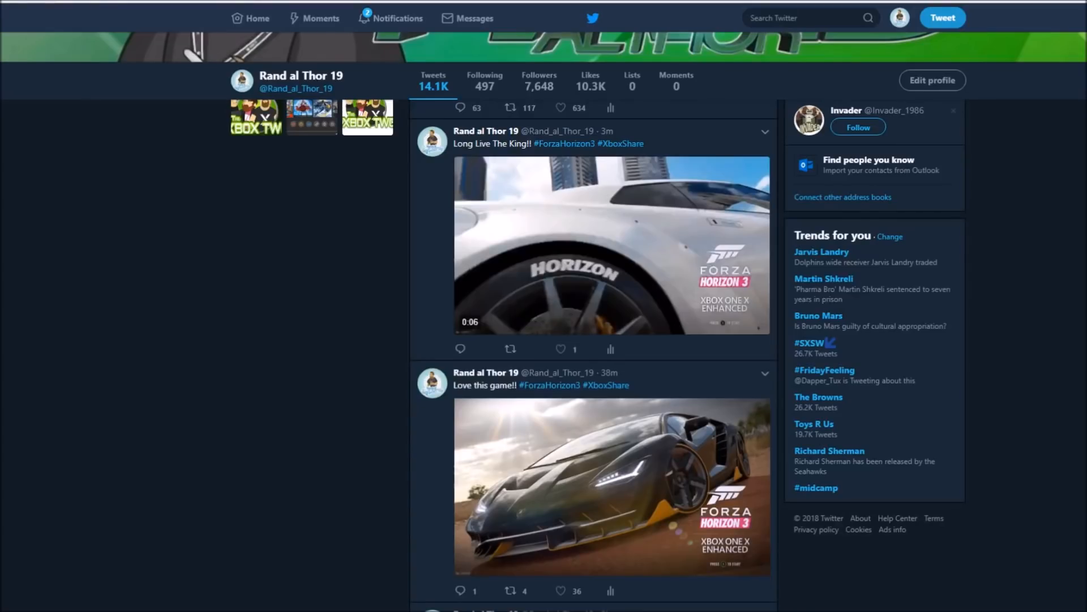
pyautogui.moveTo(1012, 407)
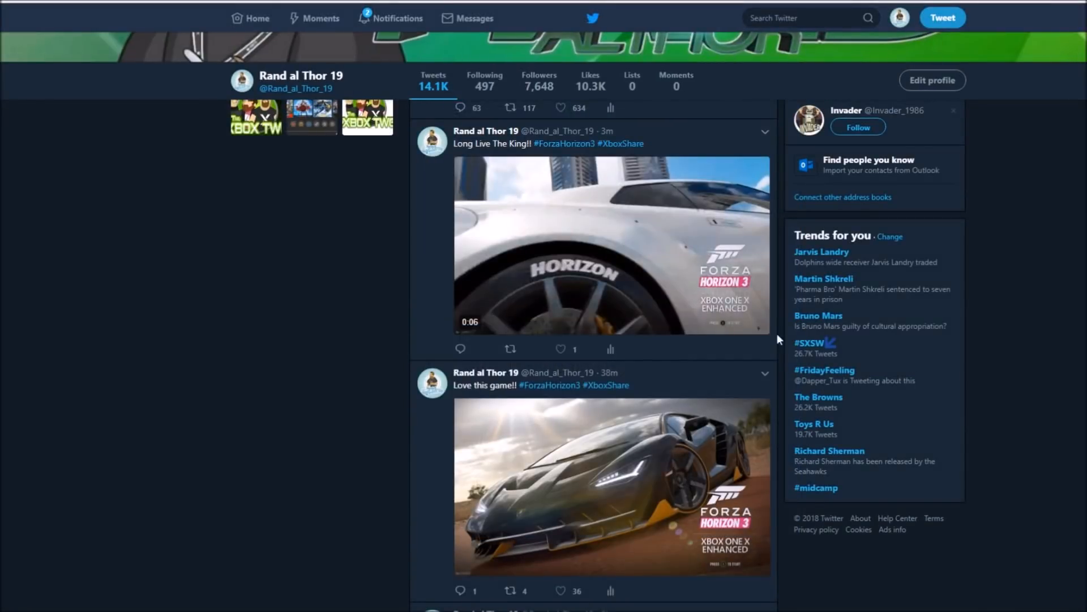
# - Play the Forza Horizon 3 clip in the 'Long Live The King!!' tweet
pyautogui.click(612, 245)
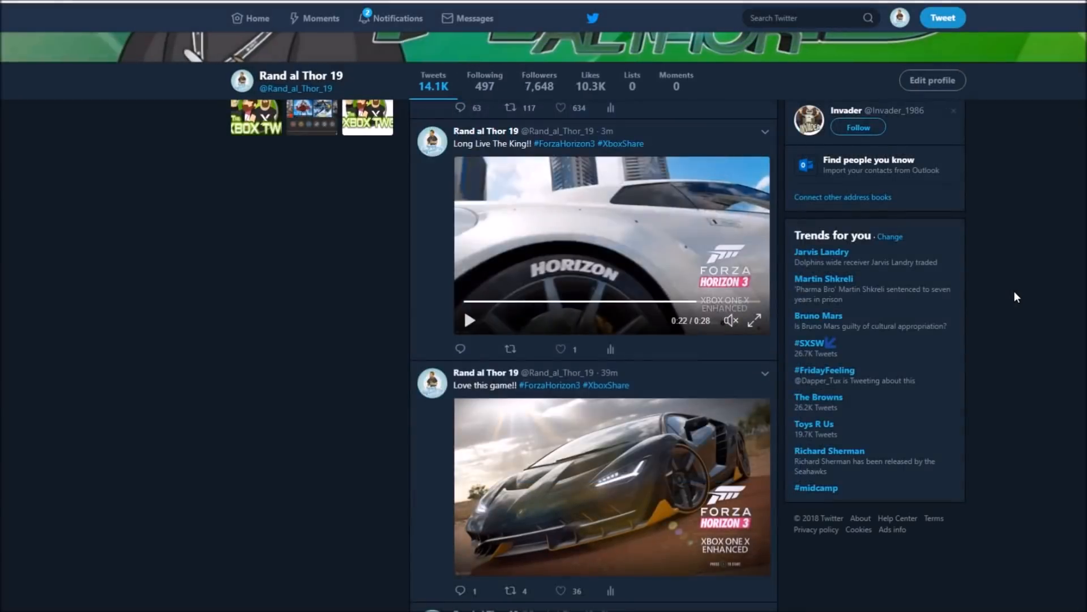
pyautogui.moveTo(1001, 359)
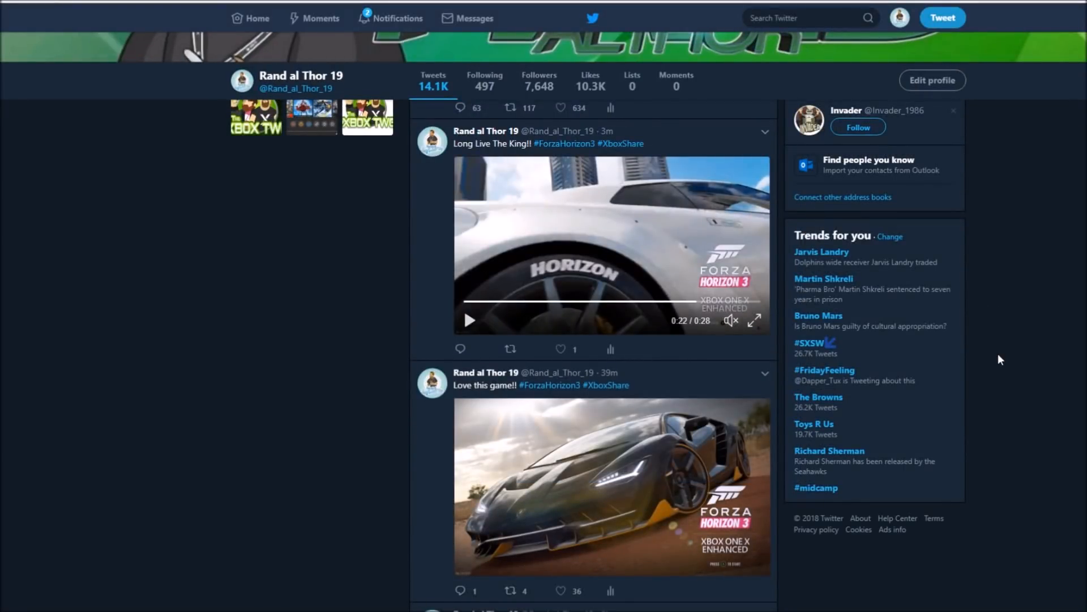